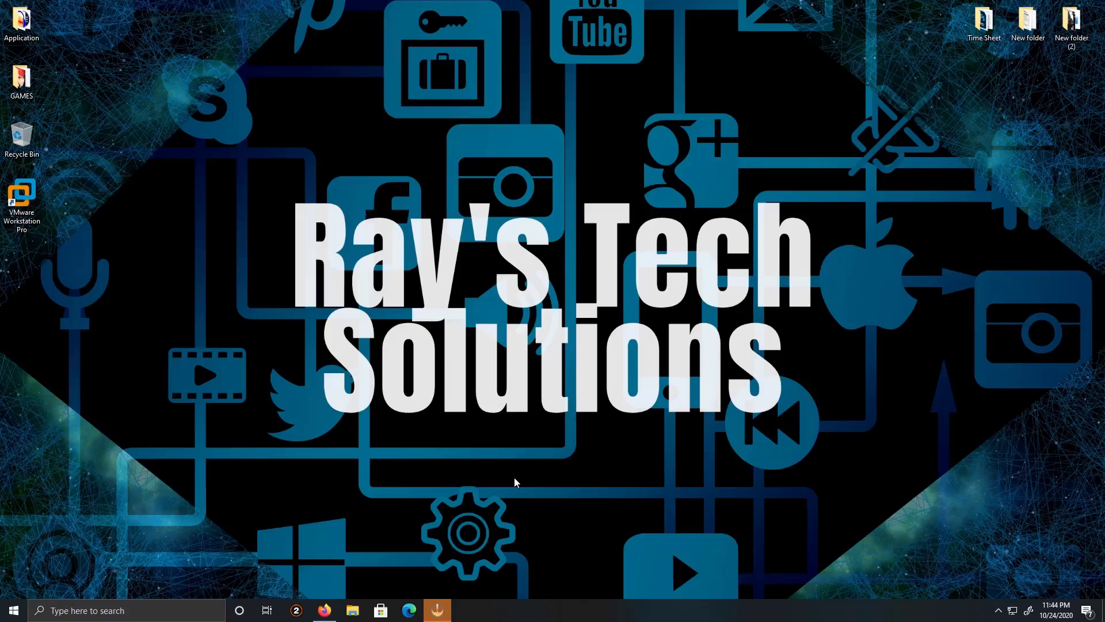
Launch VMware Workstation and begin a new virtual machine with the Typical configuration
click(21, 193)
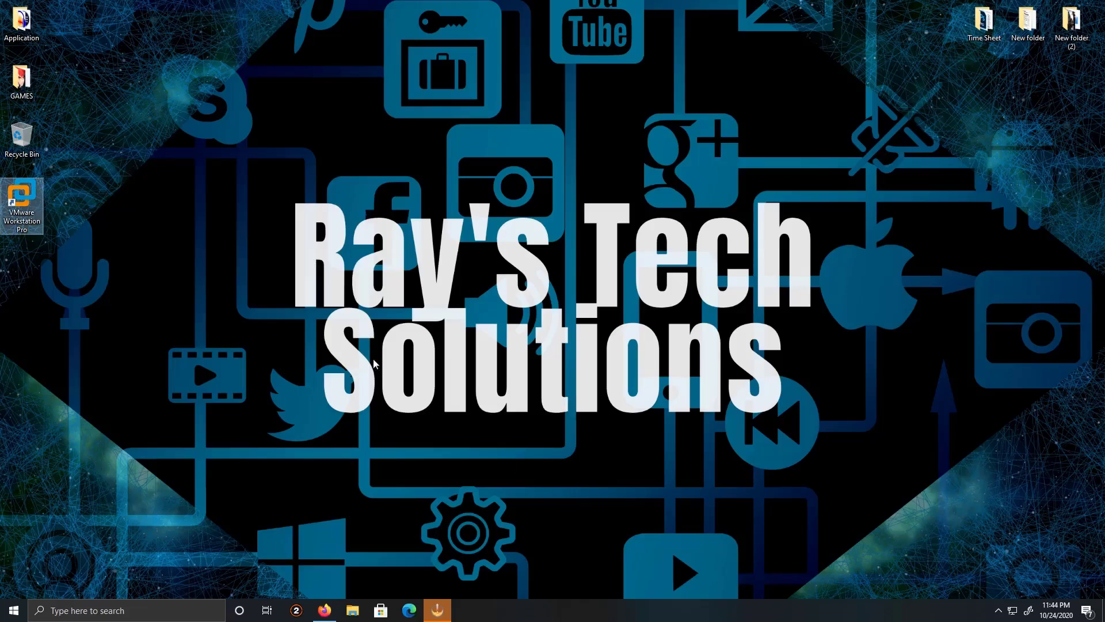
double_click(21, 206)
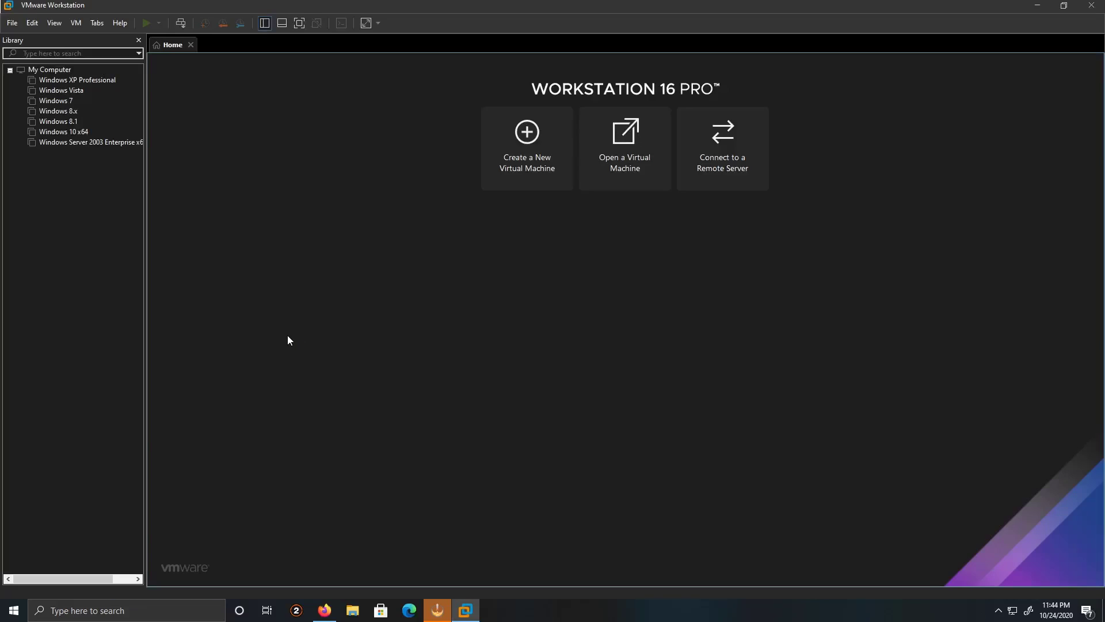
mouse_move(510, 165)
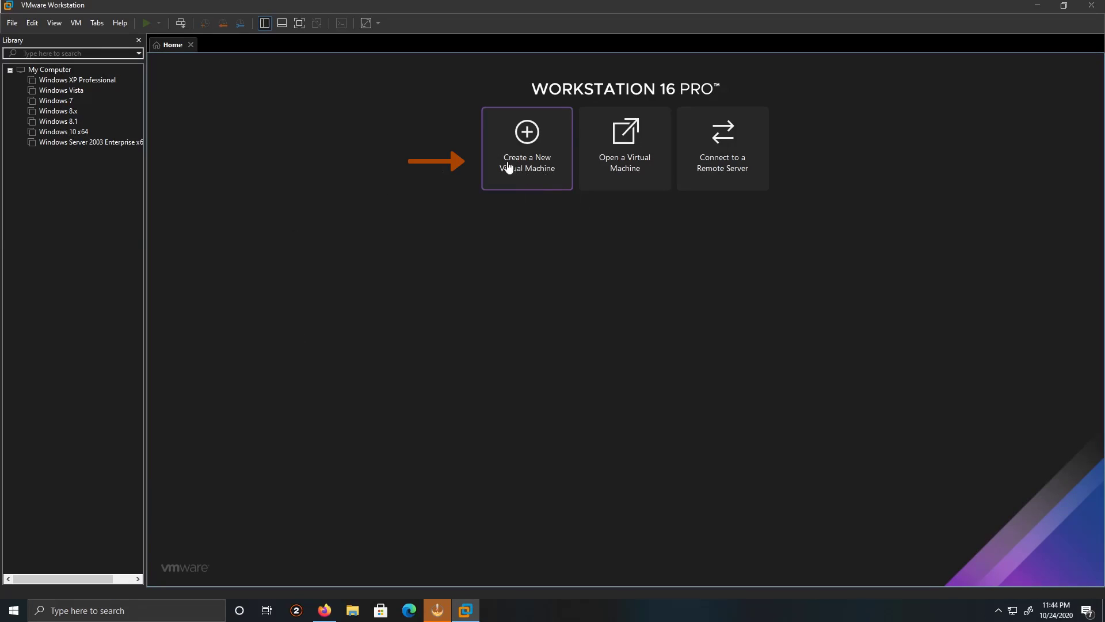
click(526, 147)
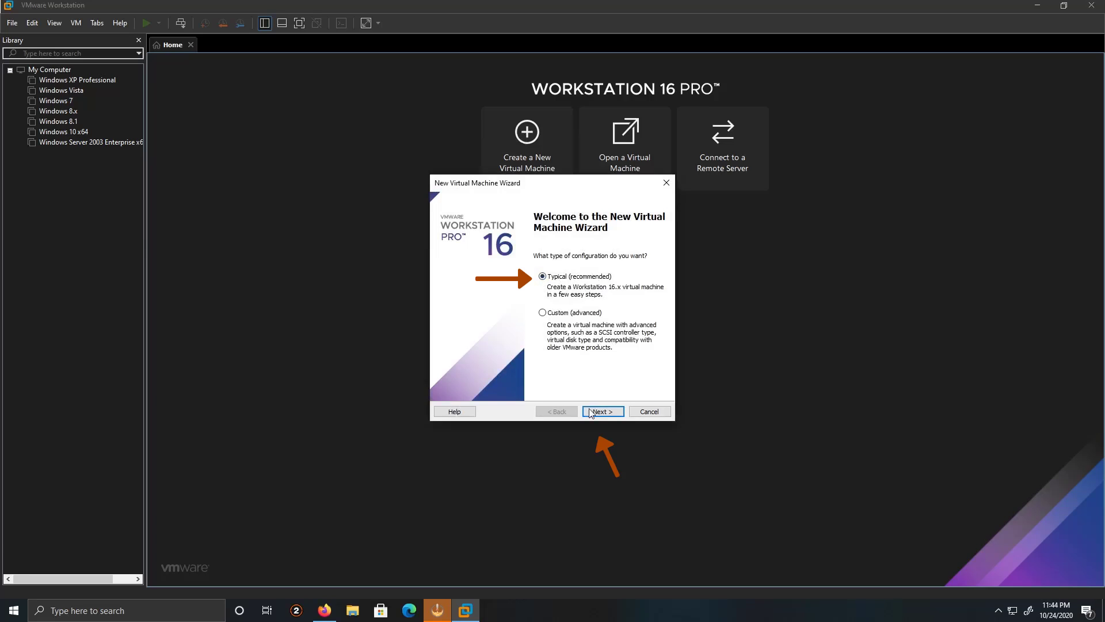
click(602, 411)
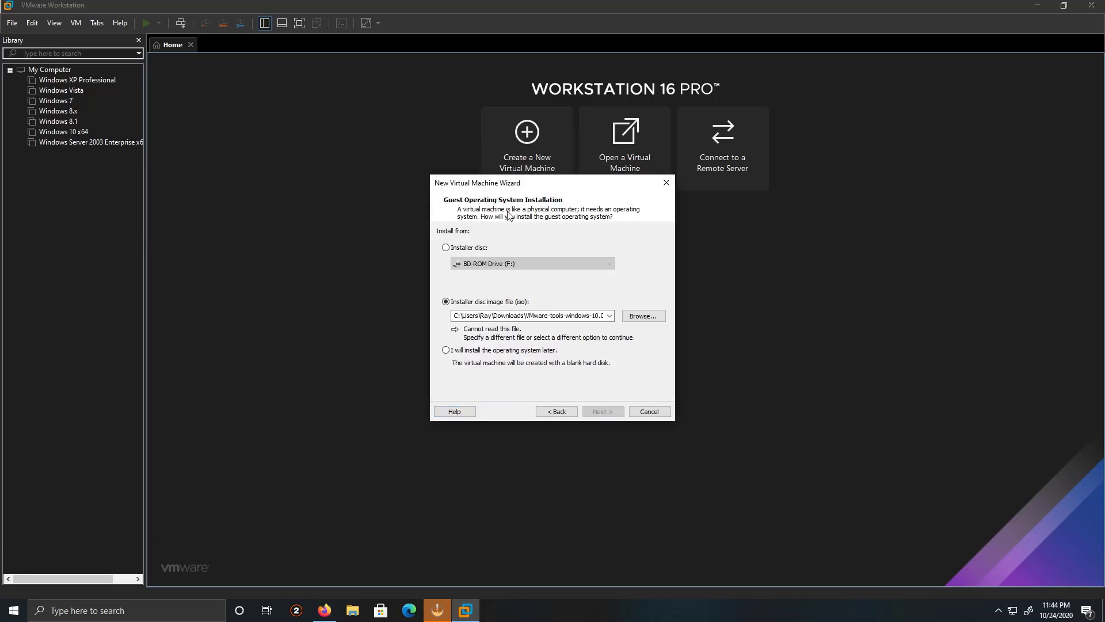
Select the Windows Server 2008 R2 x64 ISO from D:\ISO\Server as installer disc
click(643, 315)
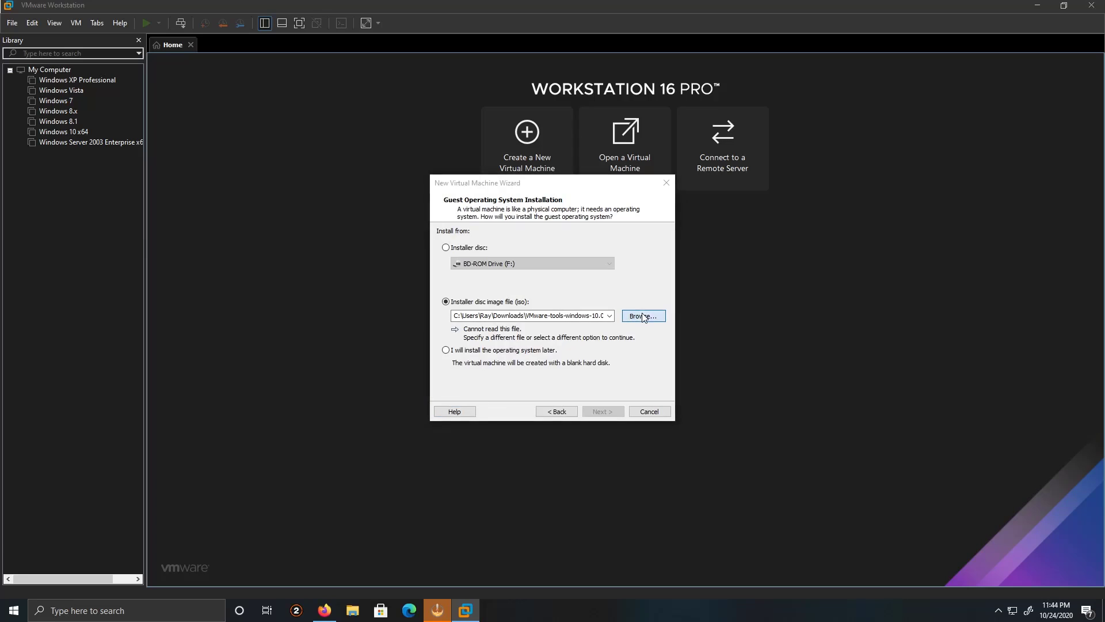
click(643, 316)
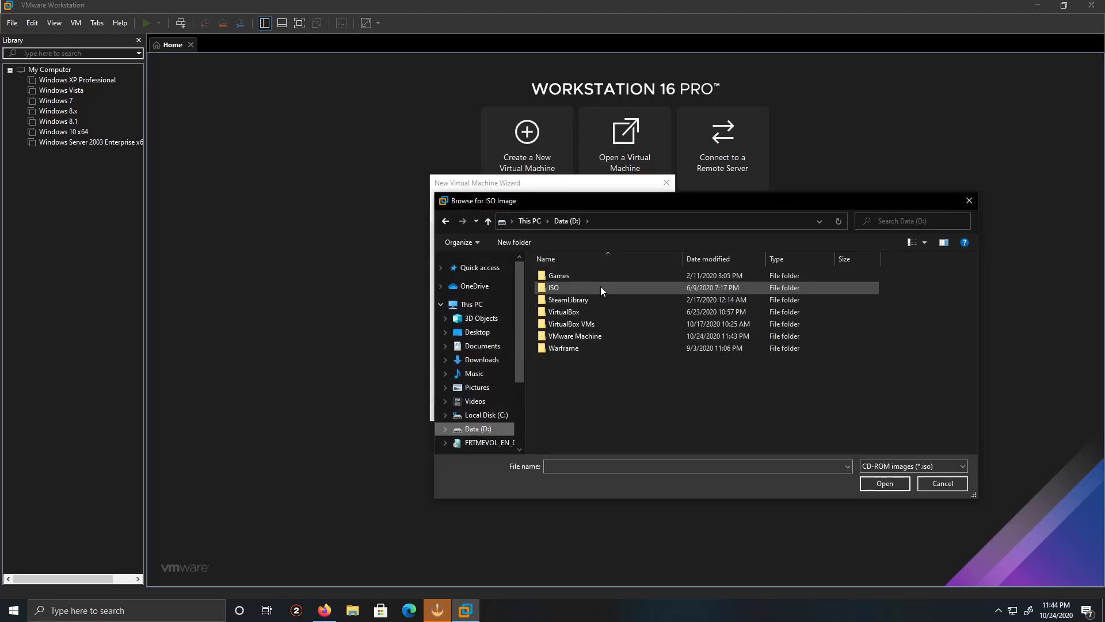
double_click(554, 287)
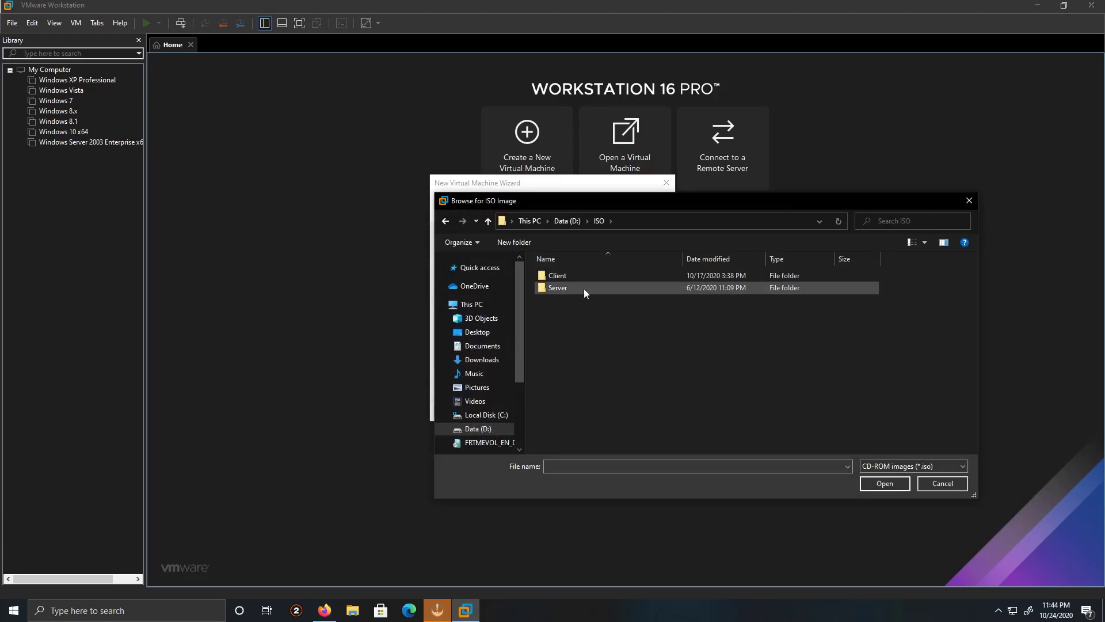
mouse_move(589, 293)
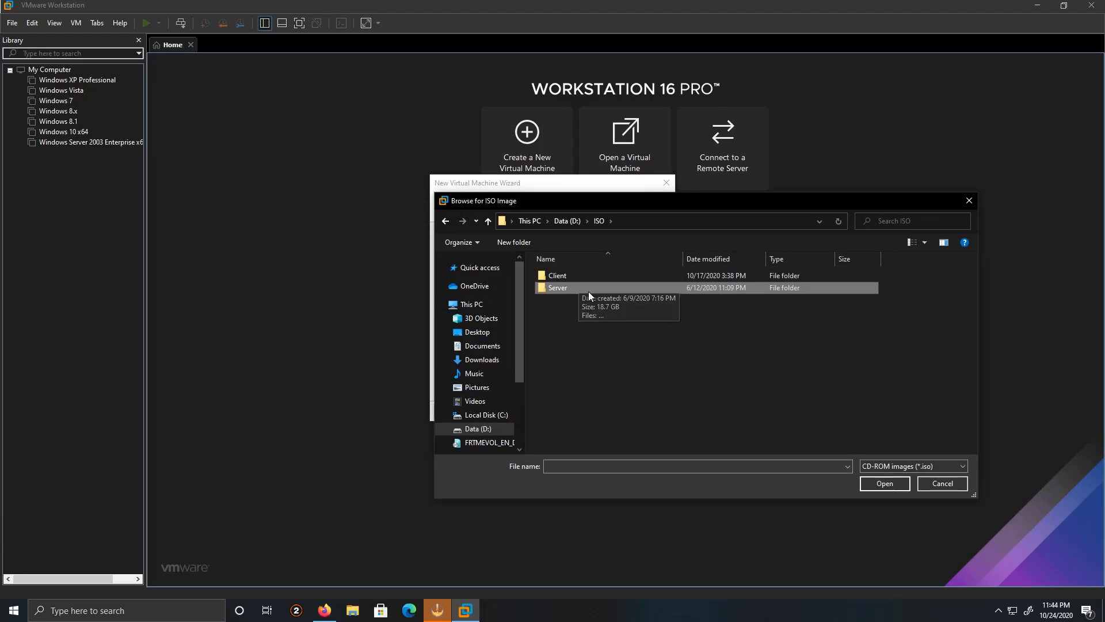
double_click(557, 288)
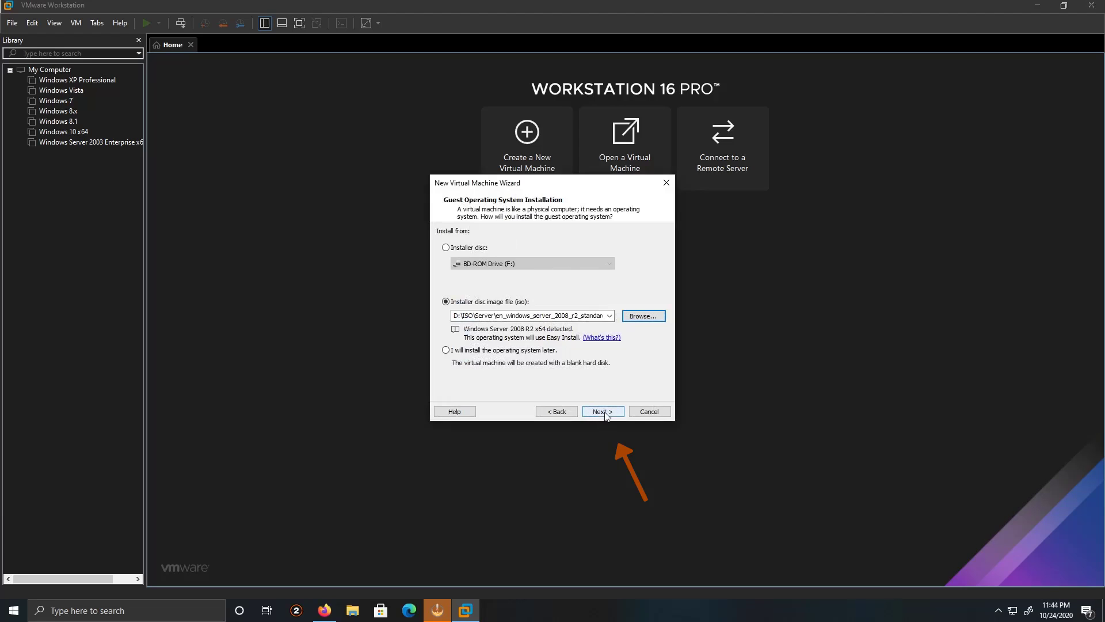
click(603, 410)
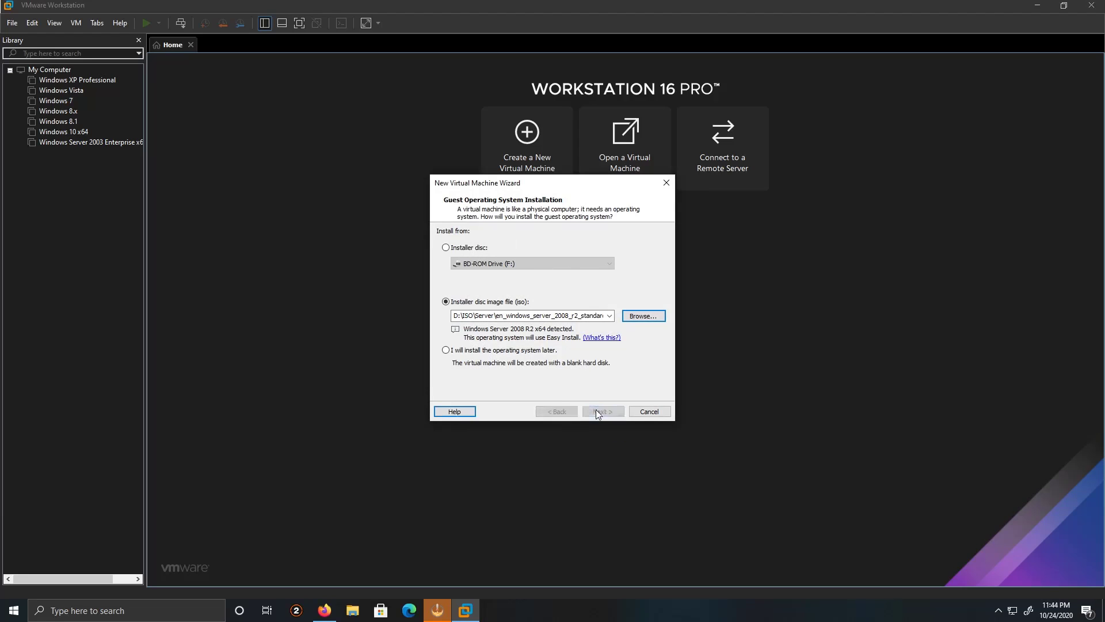
Enter and confirm the login password in Easy Install, leaving the product key blank
click(603, 411)
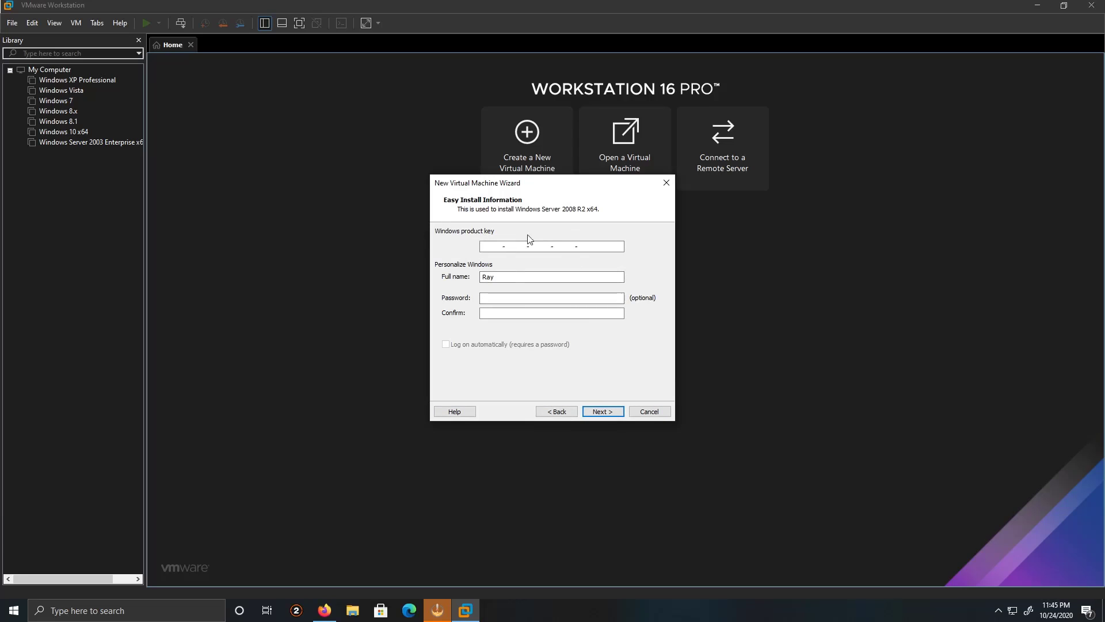
click(551, 298)
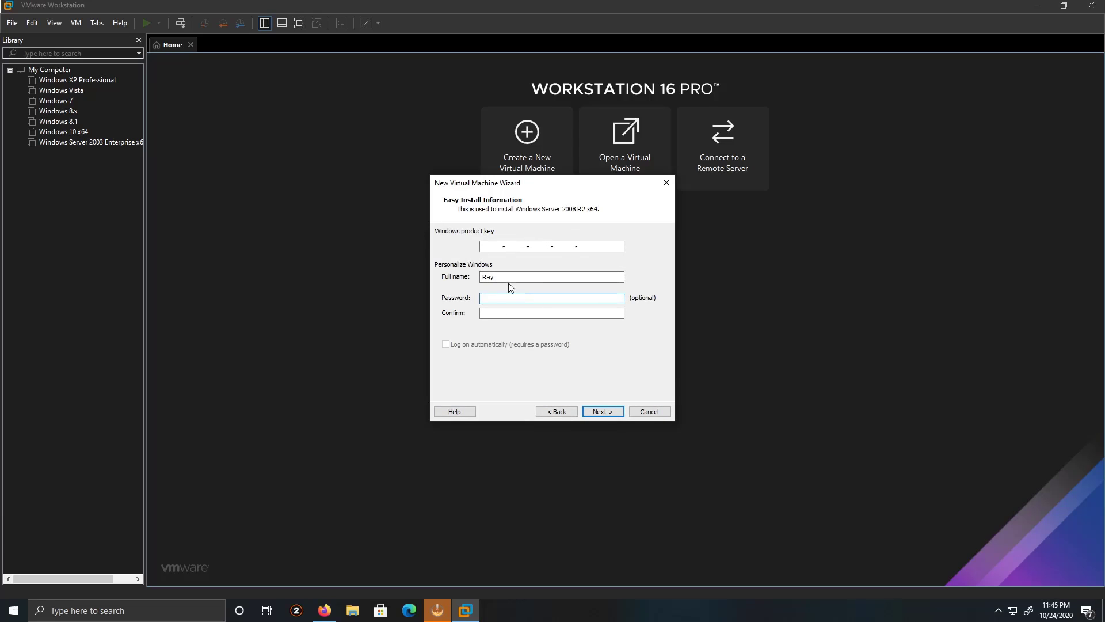
text(•••••)
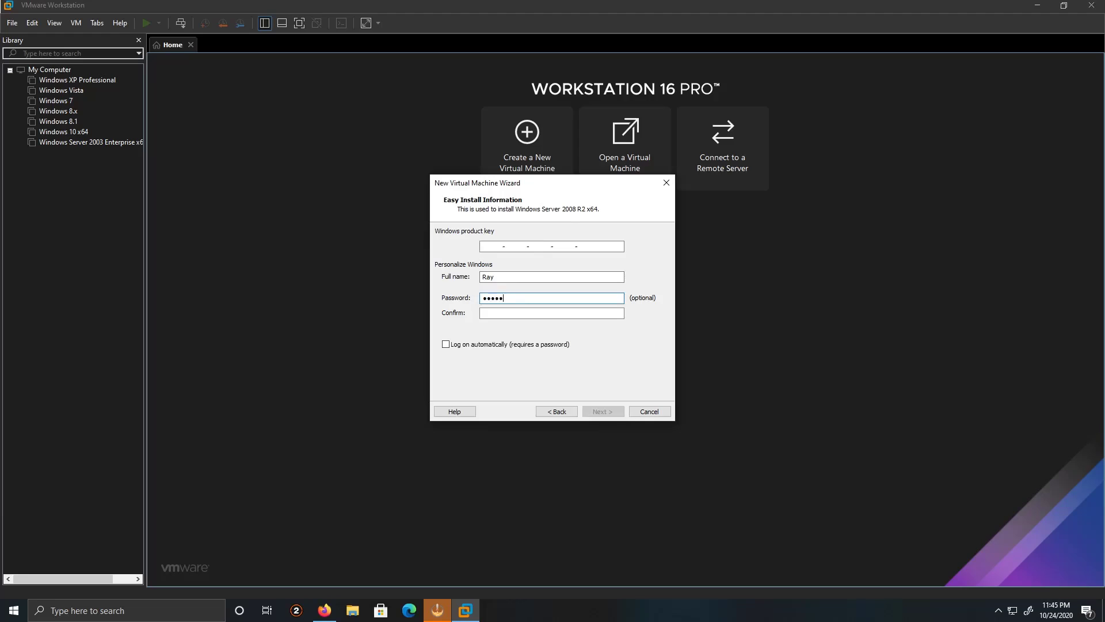
text(•••)
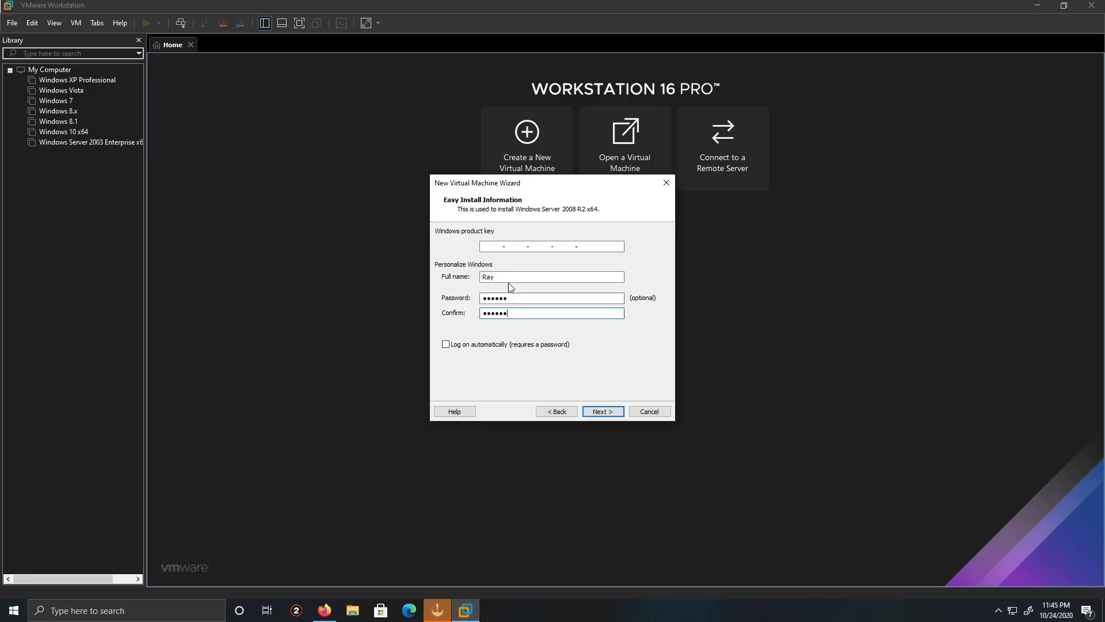
click(603, 411)
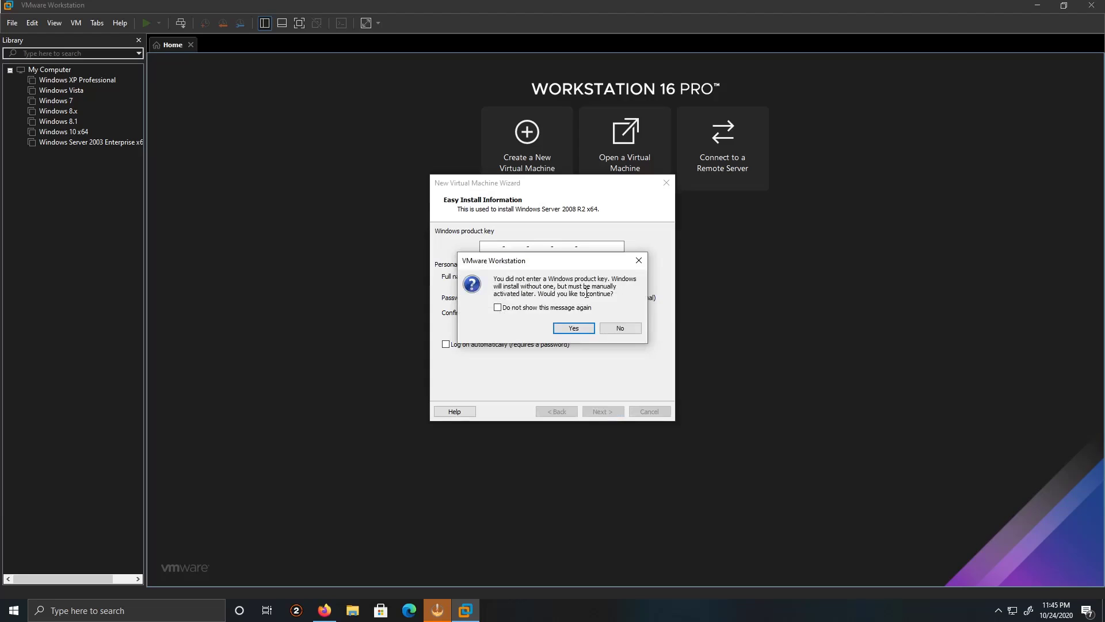
mouse_move(535, 303)
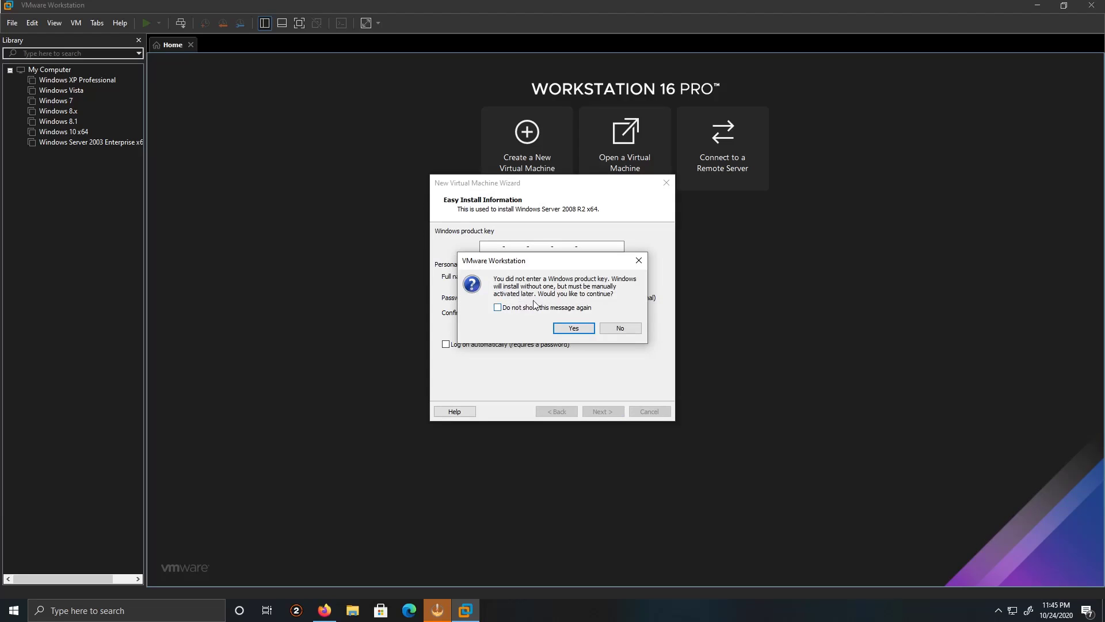
mouse_move(520, 311)
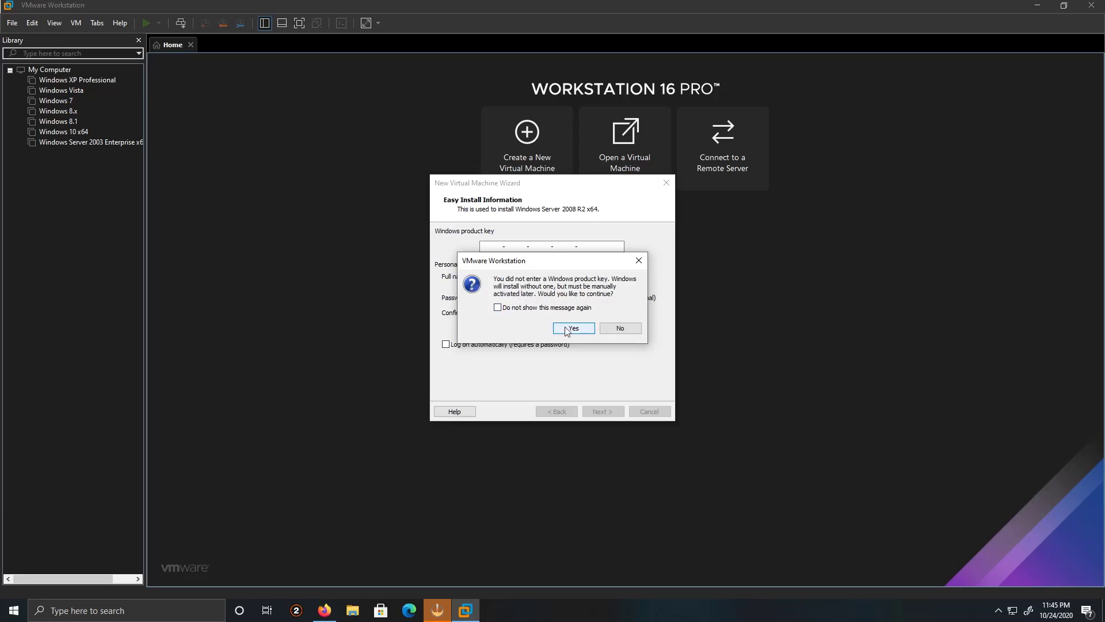
Accept the warning and proceed without a Windows product key
click(574, 328)
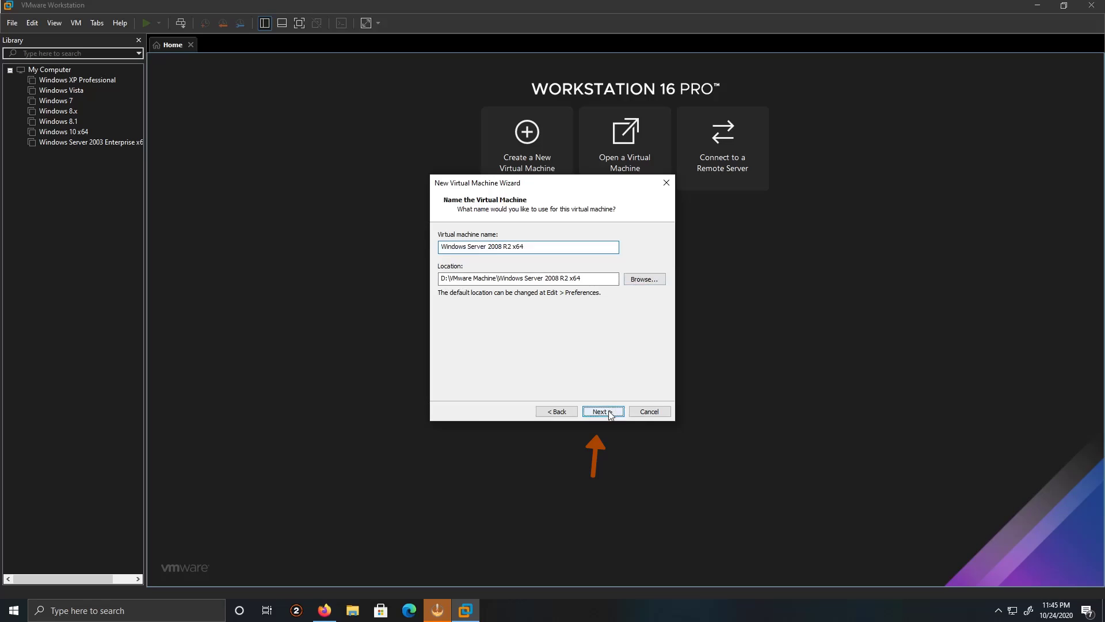
Keep the default name and 40 GB single-file disk, then review the hardware settings
click(603, 411)
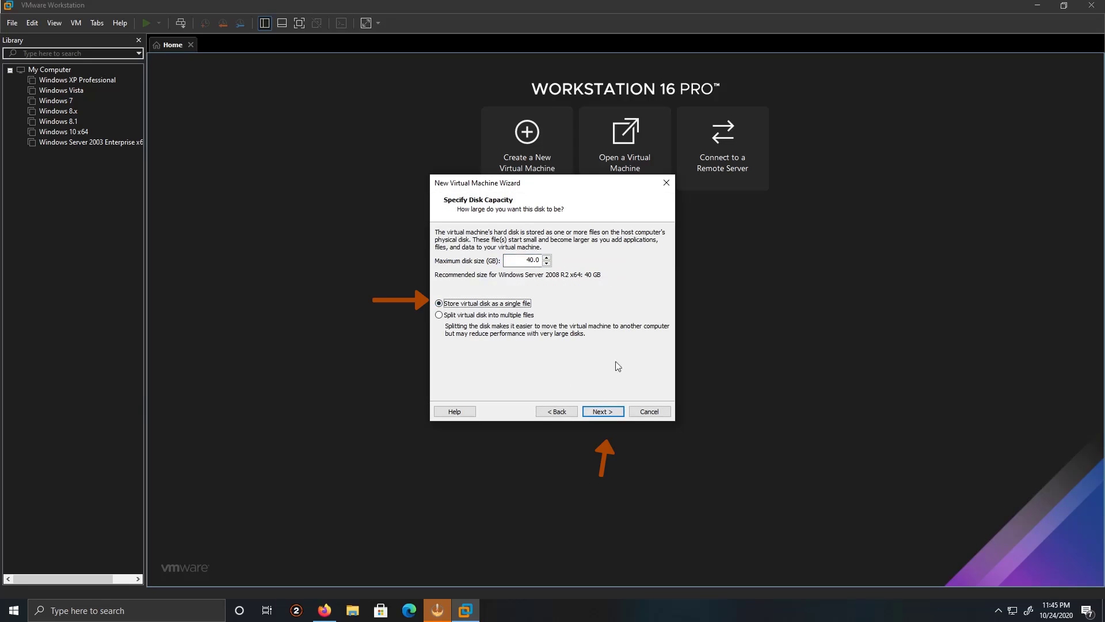
click(603, 411)
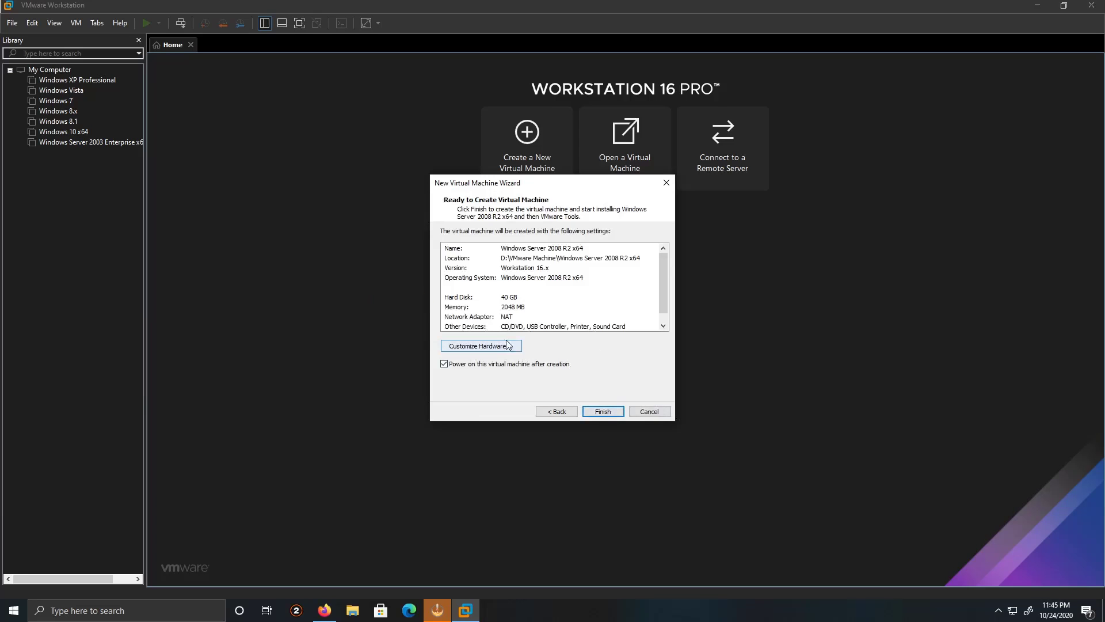
click(477, 345)
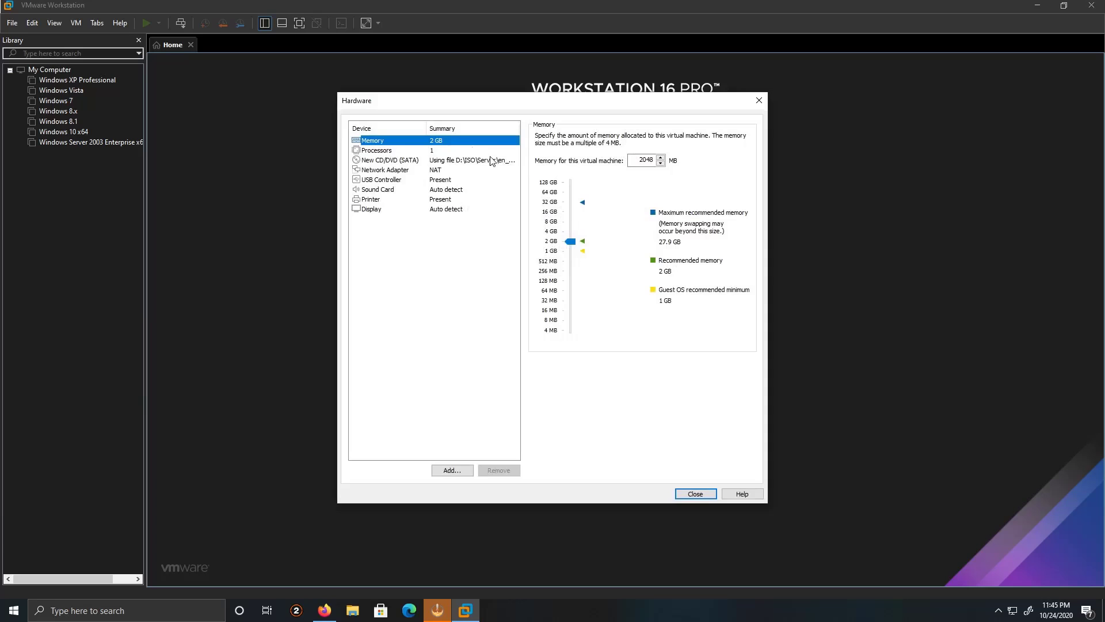
mouse_move(629, 431)
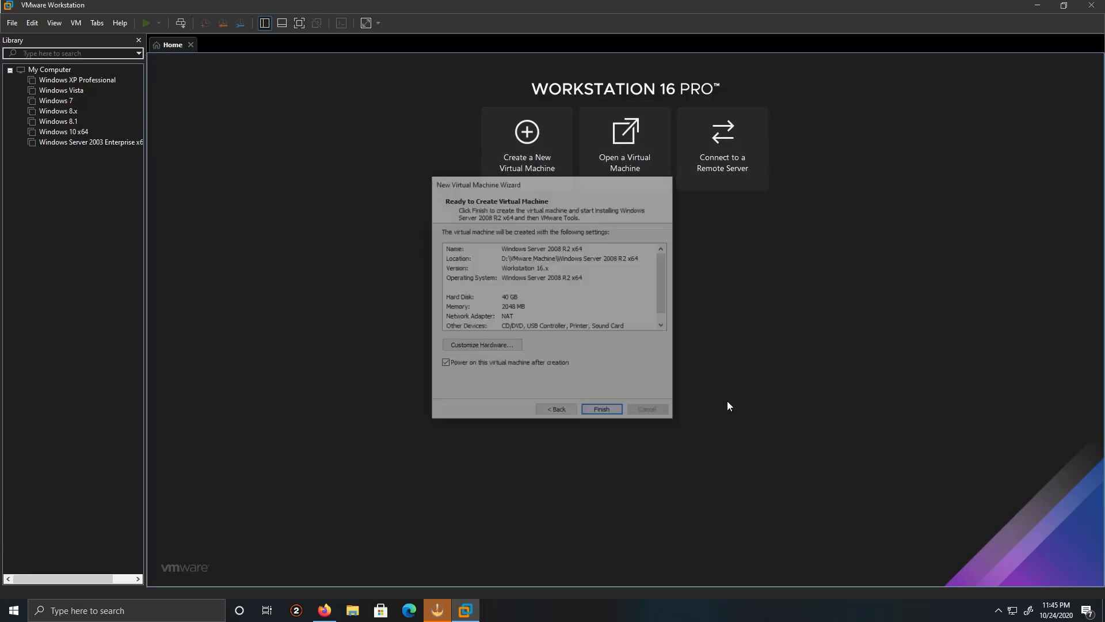
Finish creating the VM and install VMware Tools with the Complete setup type
click(602, 409)
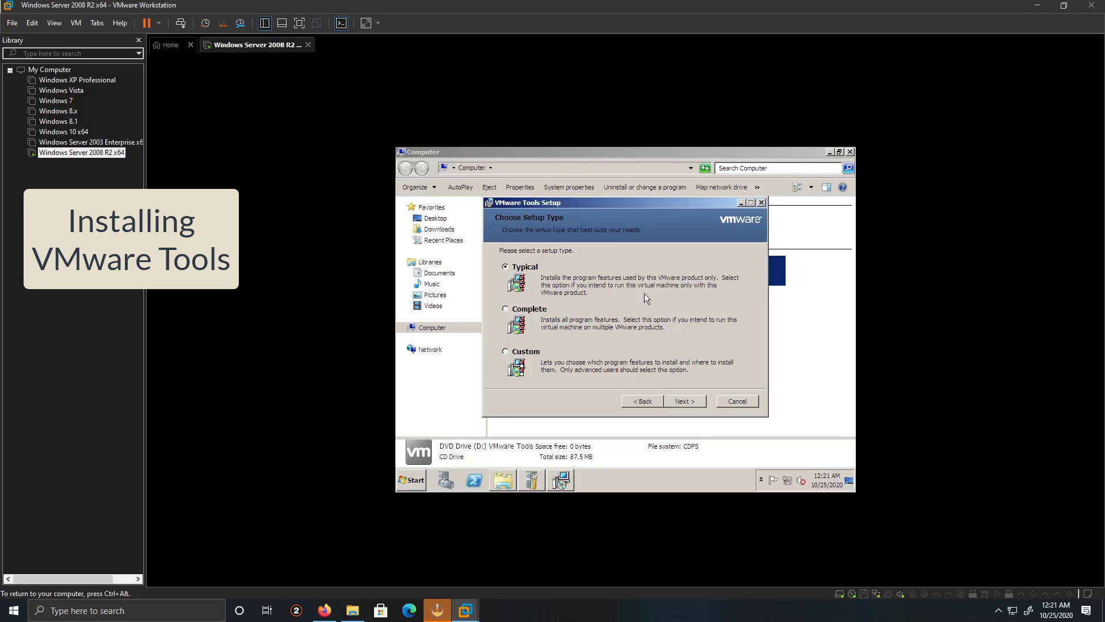
mouse_move(559, 301)
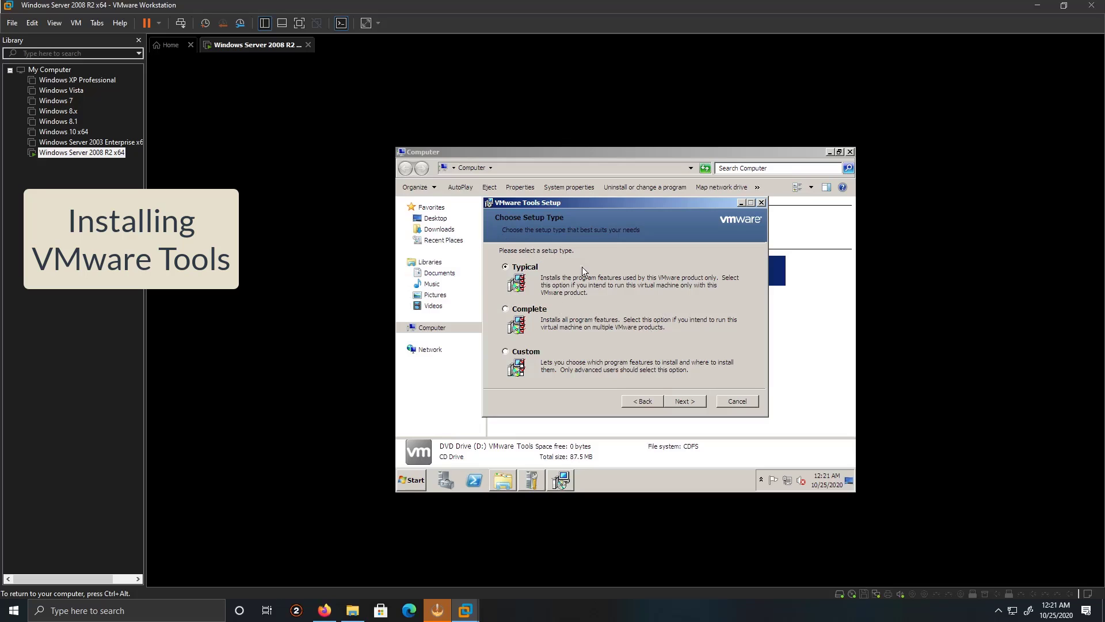
mouse_move(543, 315)
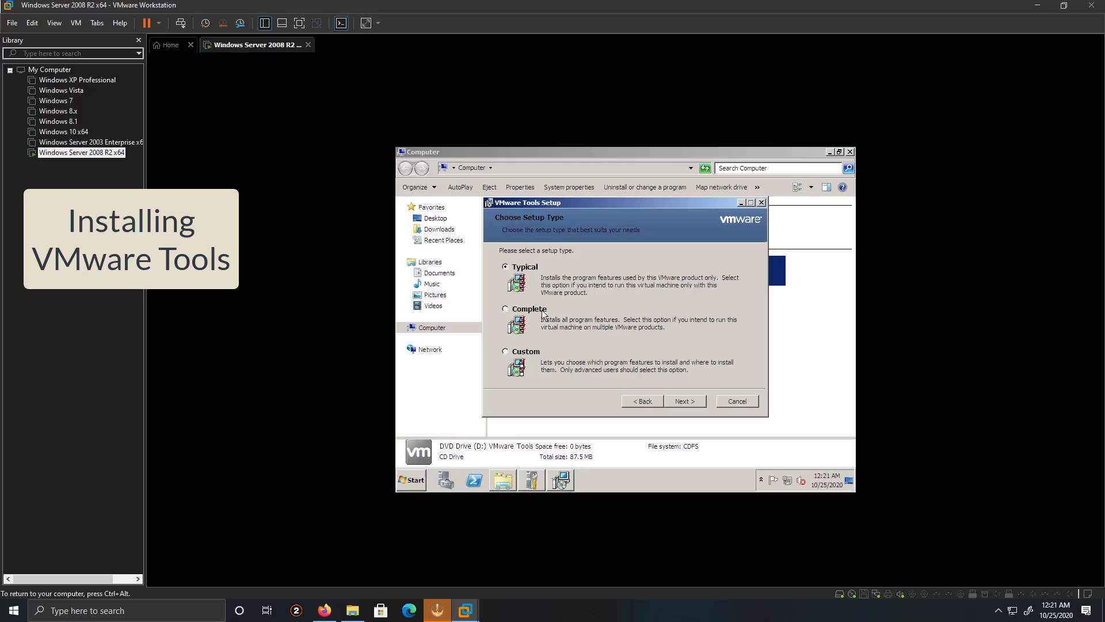
click(505, 309)
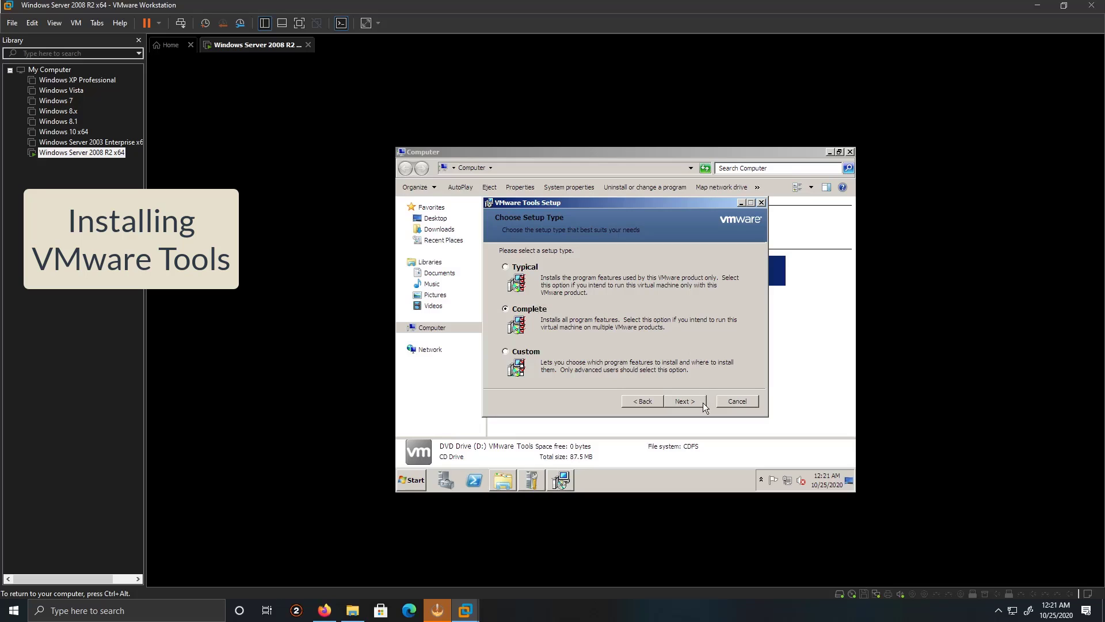
click(684, 400)
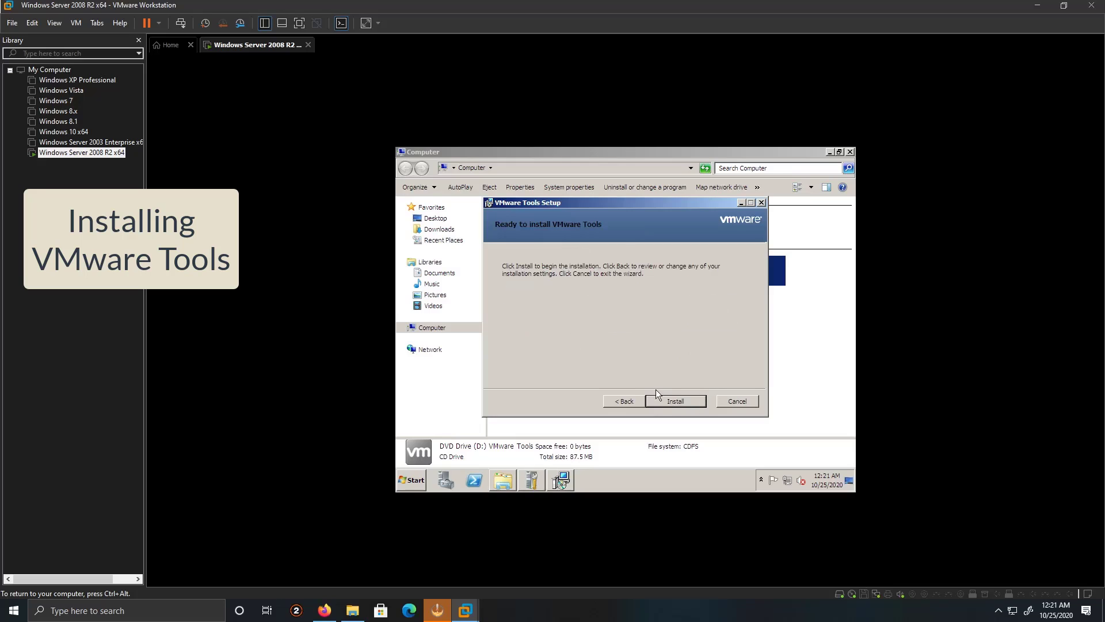
click(675, 401)
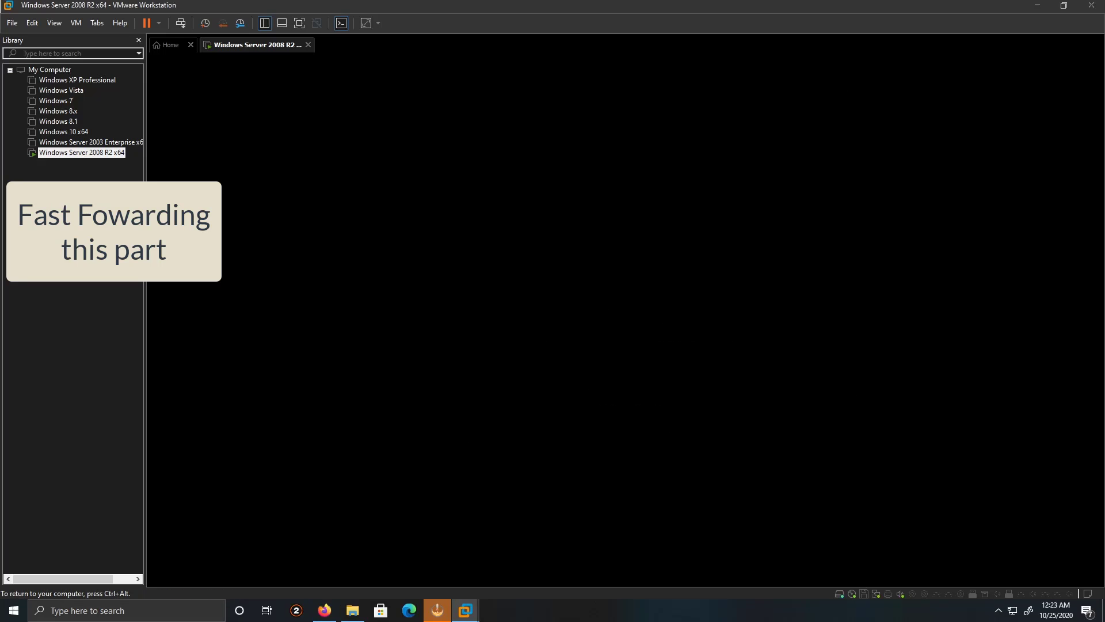
Focus the VM, send Ctrl+Alt+Delete for the logon screen, and enter the password
click(76, 23)
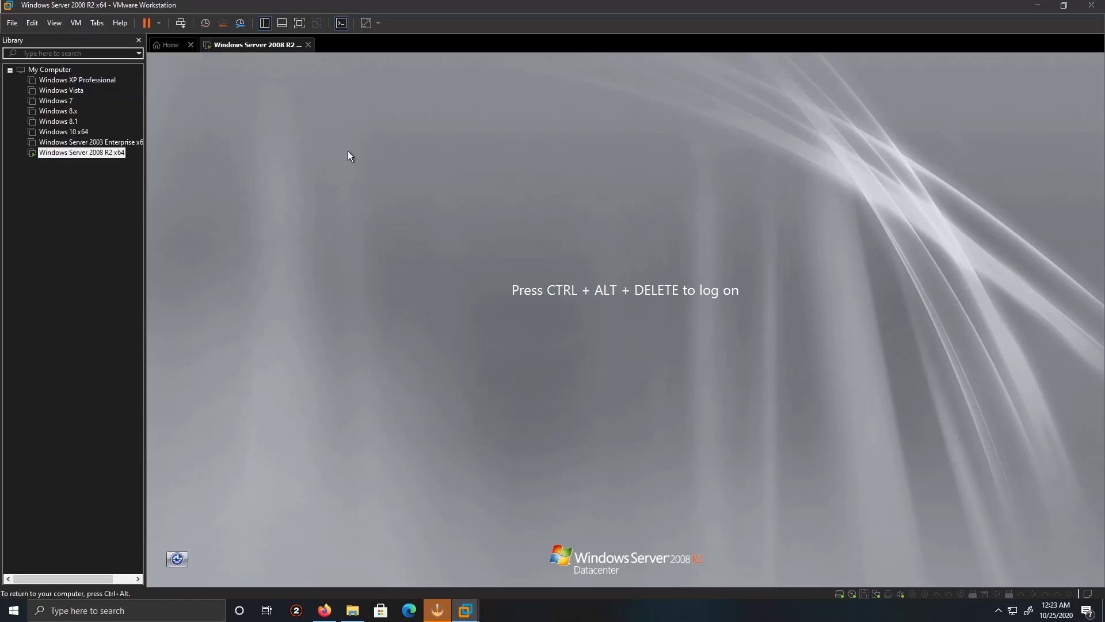
key(ctrl+alt+delete)
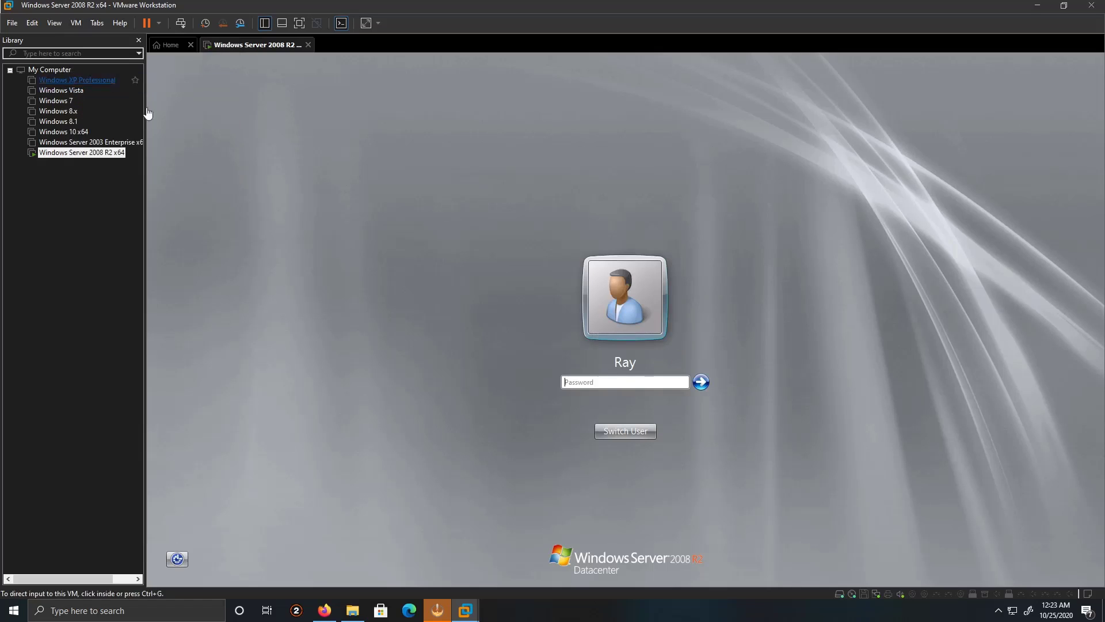
text(•••)
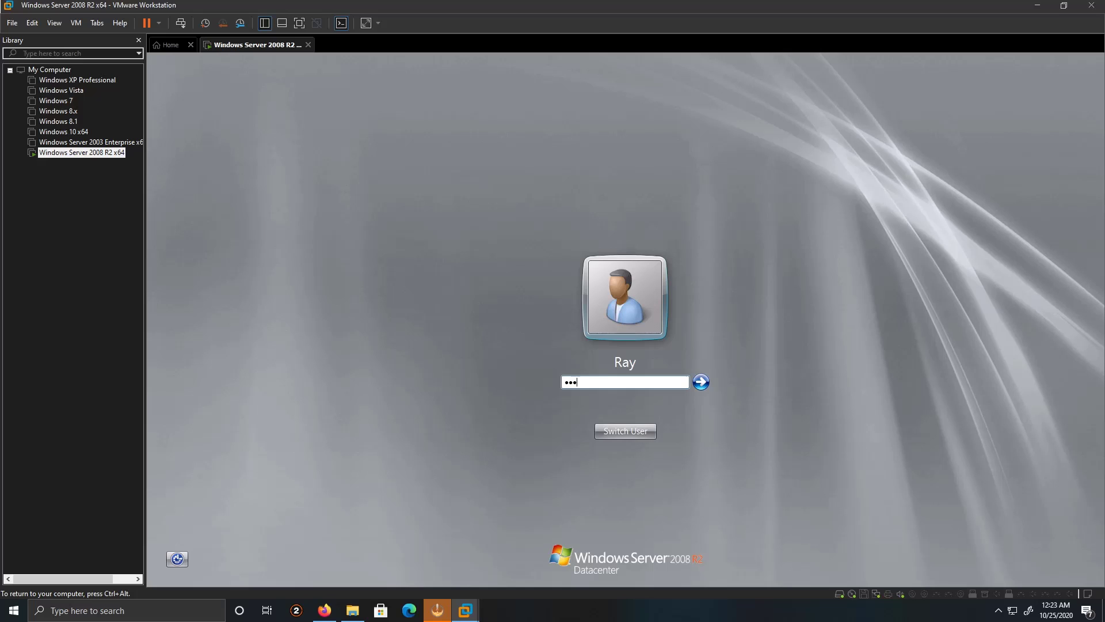
Submit the password to log on and reach Initial Configuration Tasks
click(700, 381)
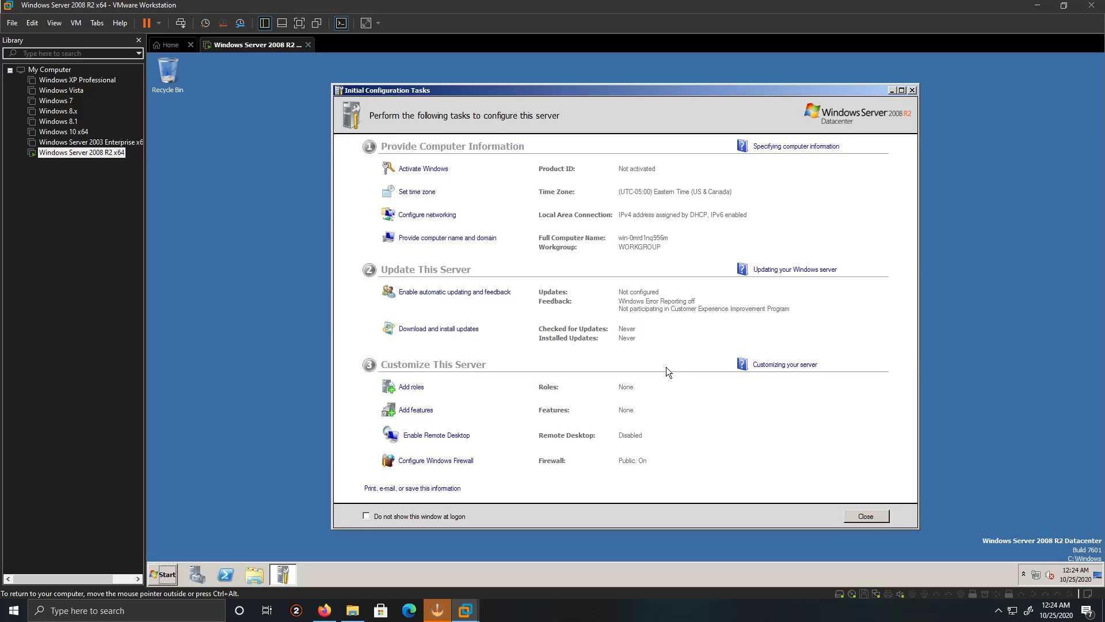
mouse_move(660, 370)
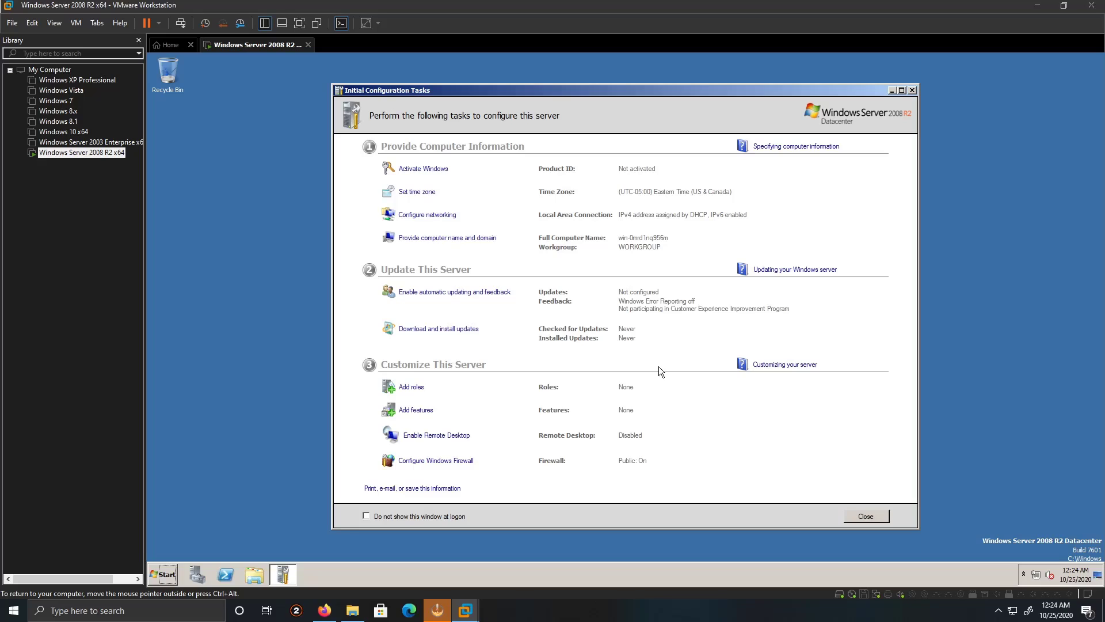